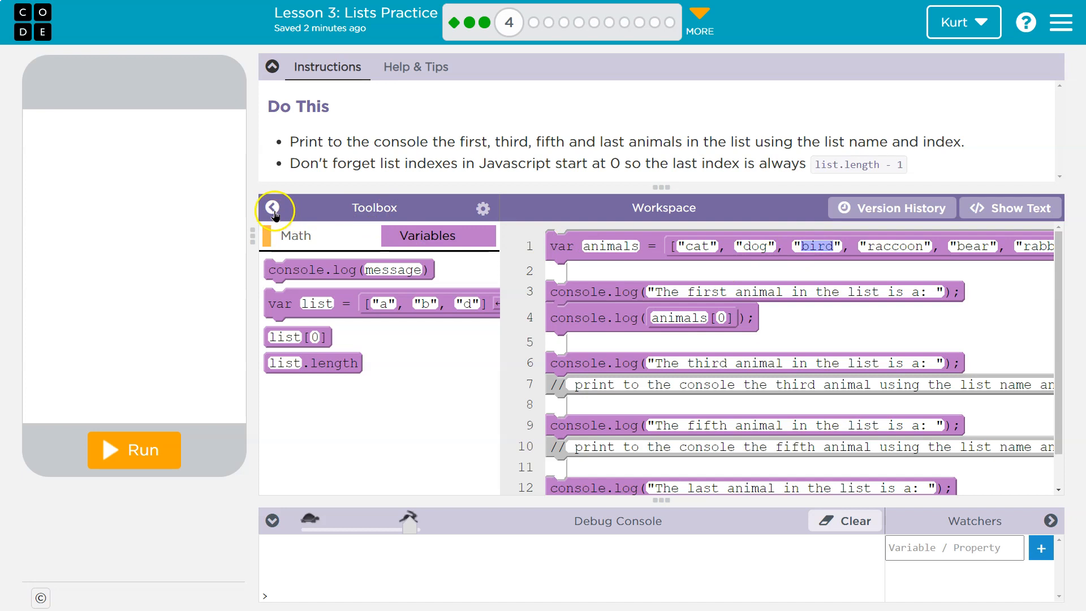
Place a console.log block with its default message placeholder under the third-animal comment on line 8
{"action": "left_click", "coordinate": [272, 208]}
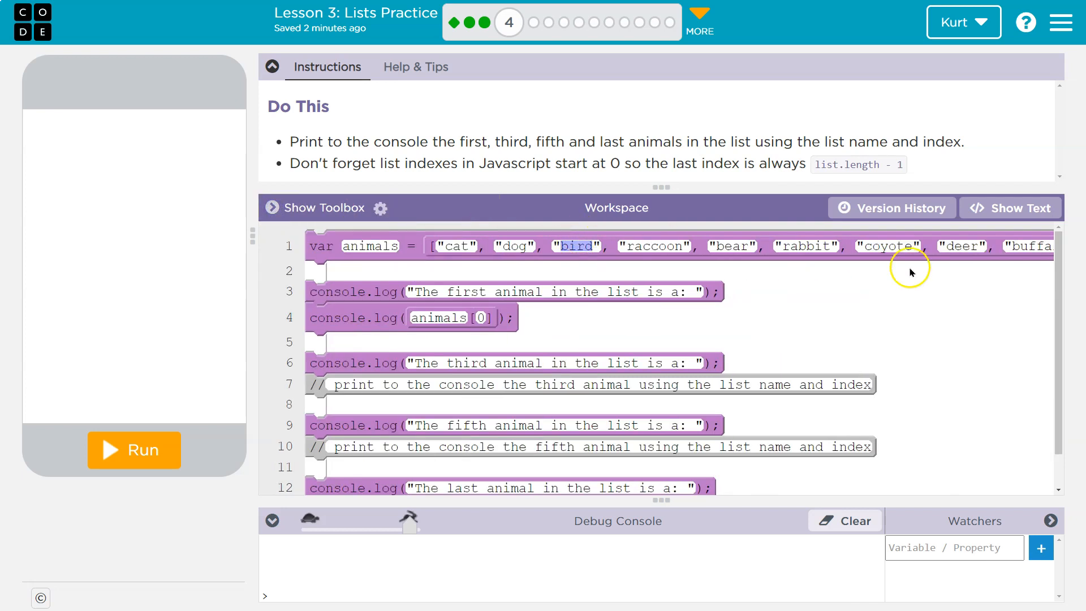
{"action": "mouse_move", "coordinate": [782, 271]}
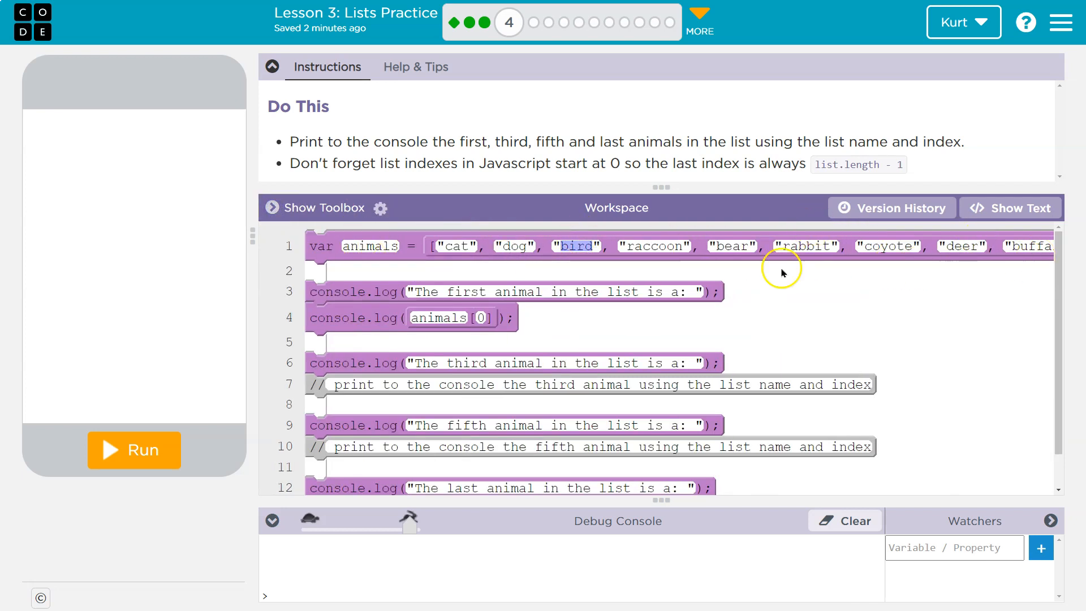
{"action": "mouse_move", "coordinate": [486, 249]}
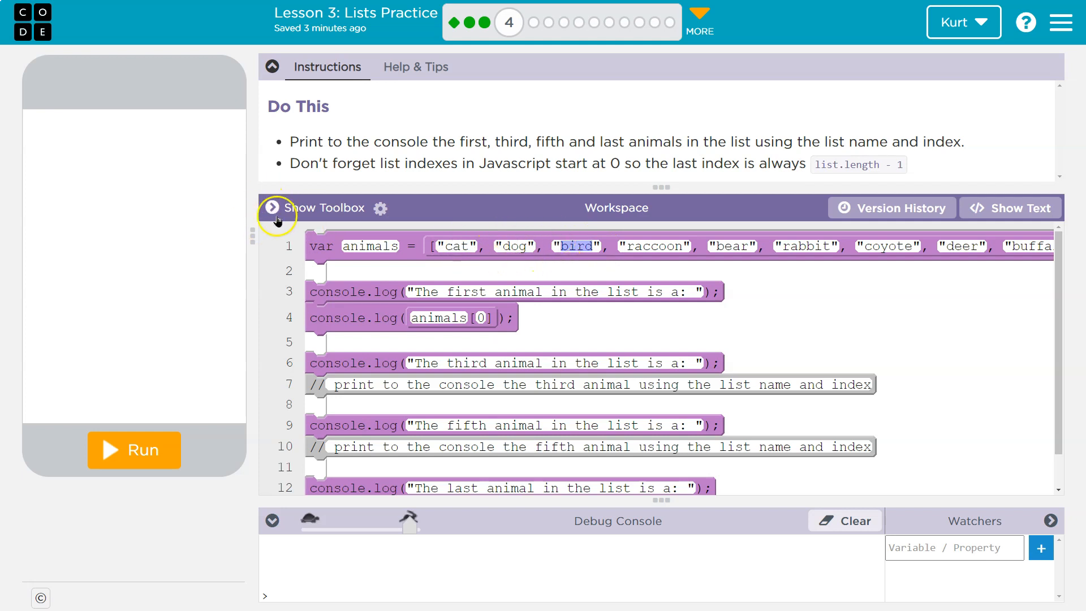
{"action": "left_click", "coordinate": [273, 207]}
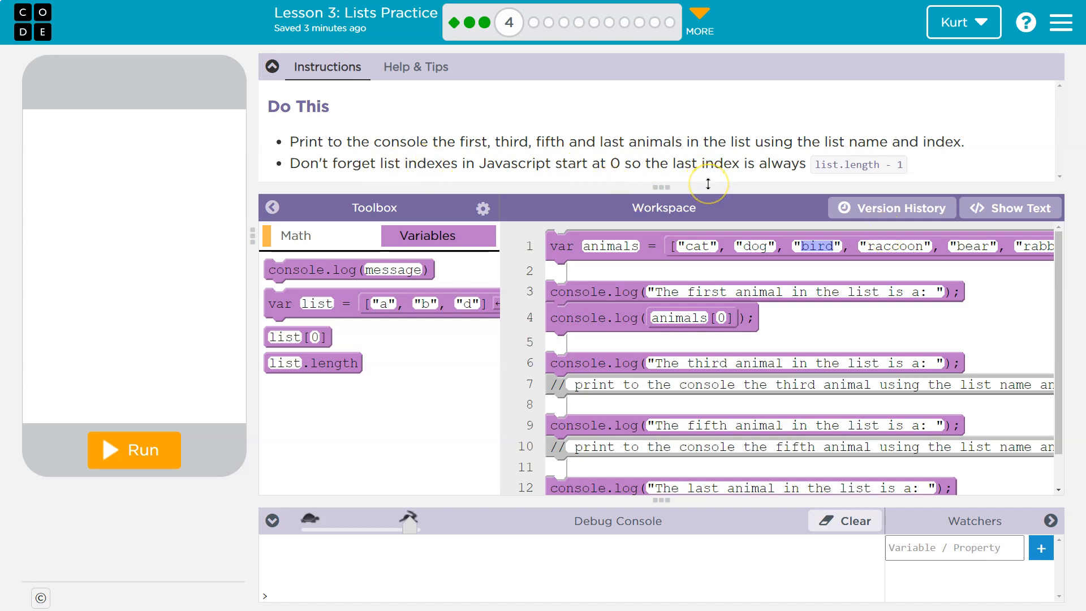
{"action": "mouse_move", "coordinate": [709, 184]}
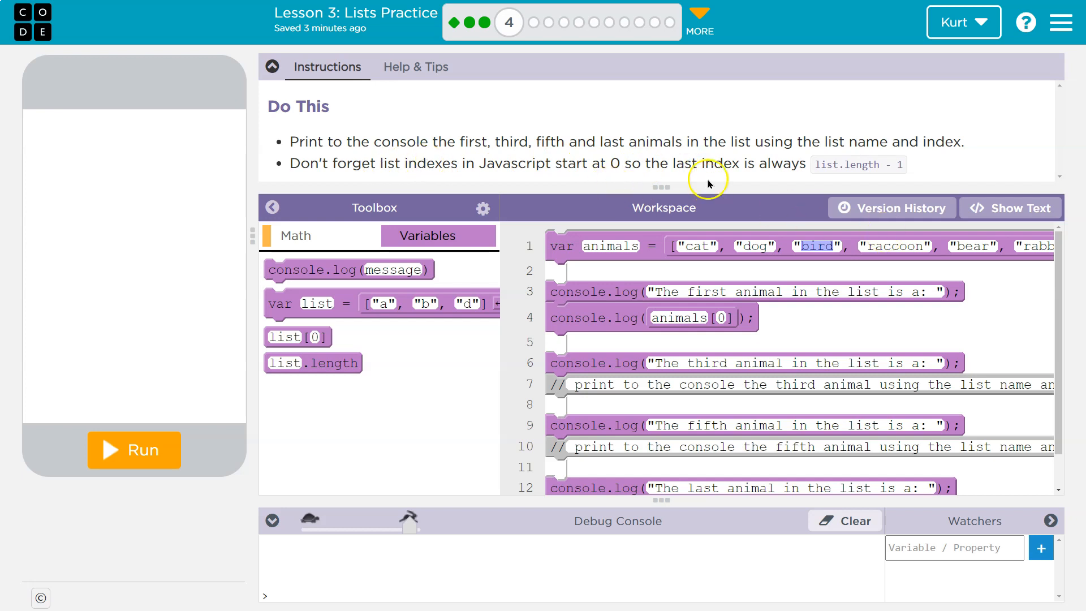
{"action": "mouse_move", "coordinate": [845, 167]}
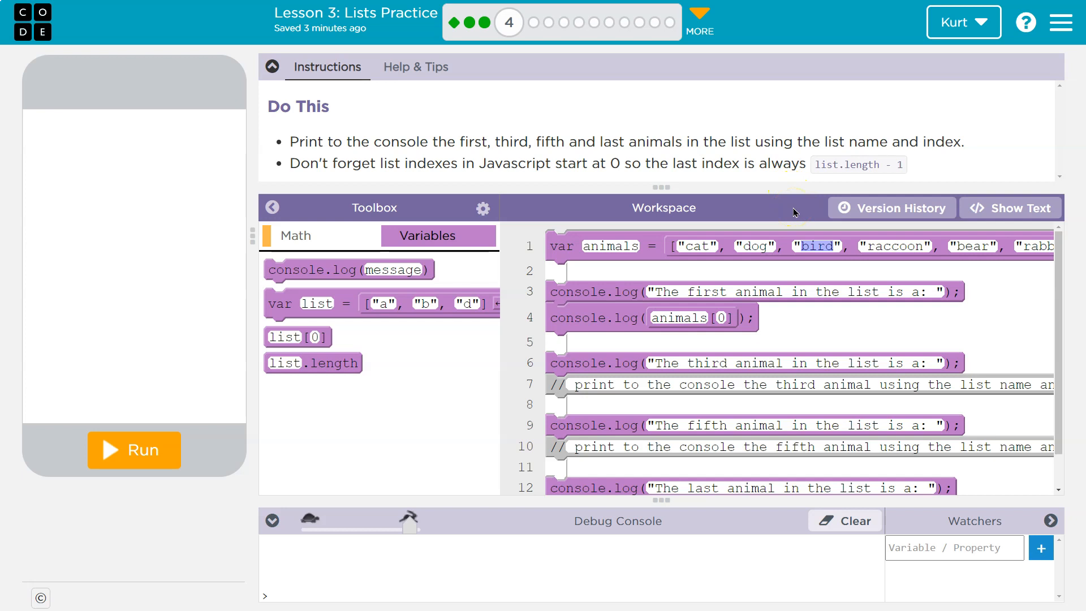
{"action": "left_click", "coordinate": [580, 245]}
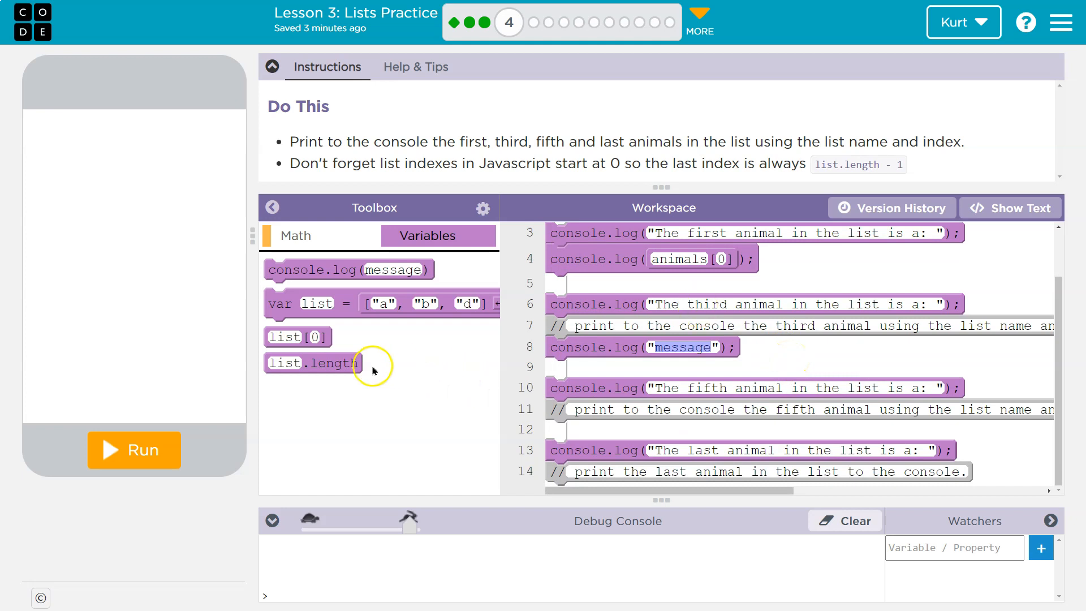
Fill line 8's console.log with animals[2] so it prints the third animal
{"action": "left_click_drag", "start_coordinate": [296, 338], "coordinate": [682, 351]}
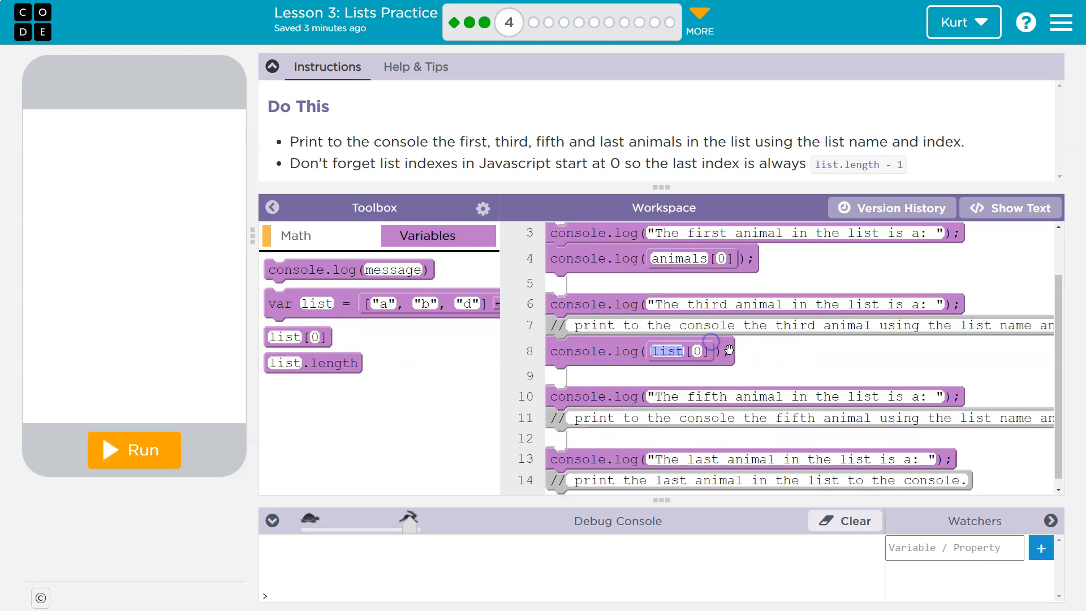
{"action": "type", "text": "anima"}
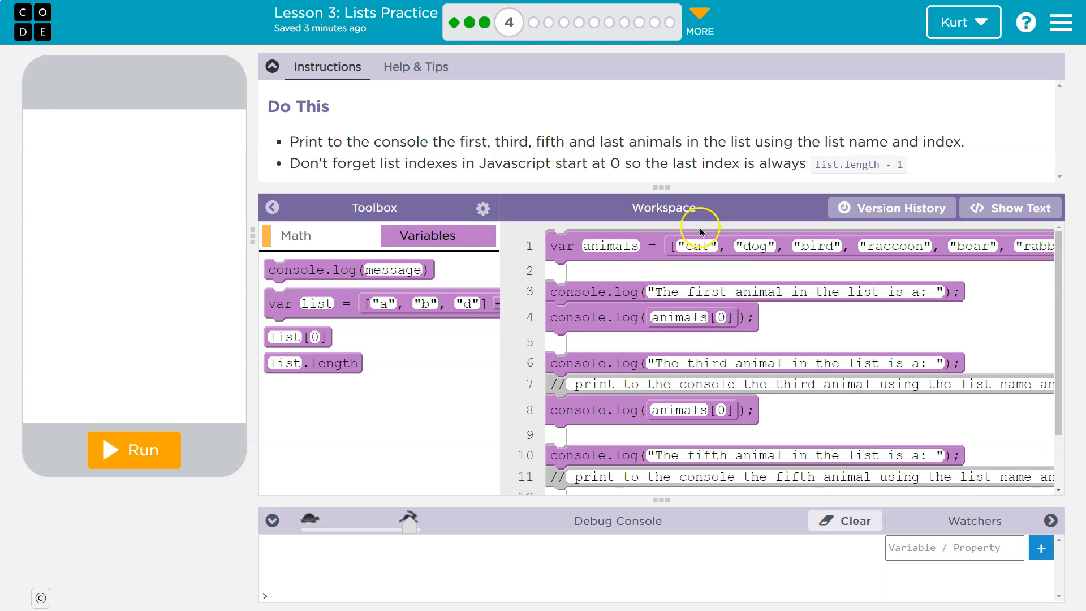
{"action": "double_click", "coordinate": [695, 246]}
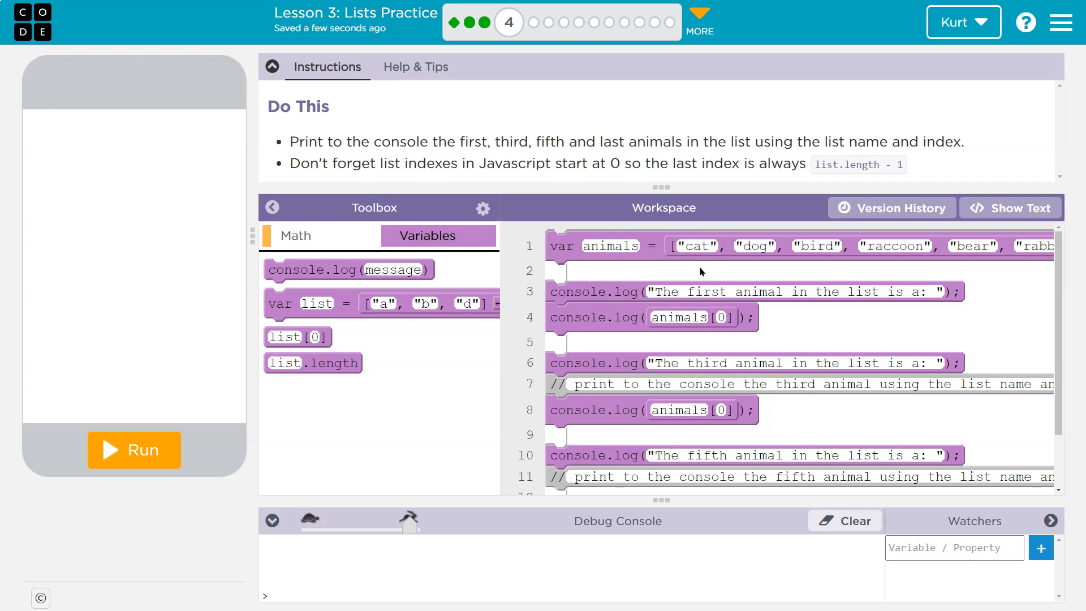
{"action": "mouse_move", "coordinate": [834, 252]}
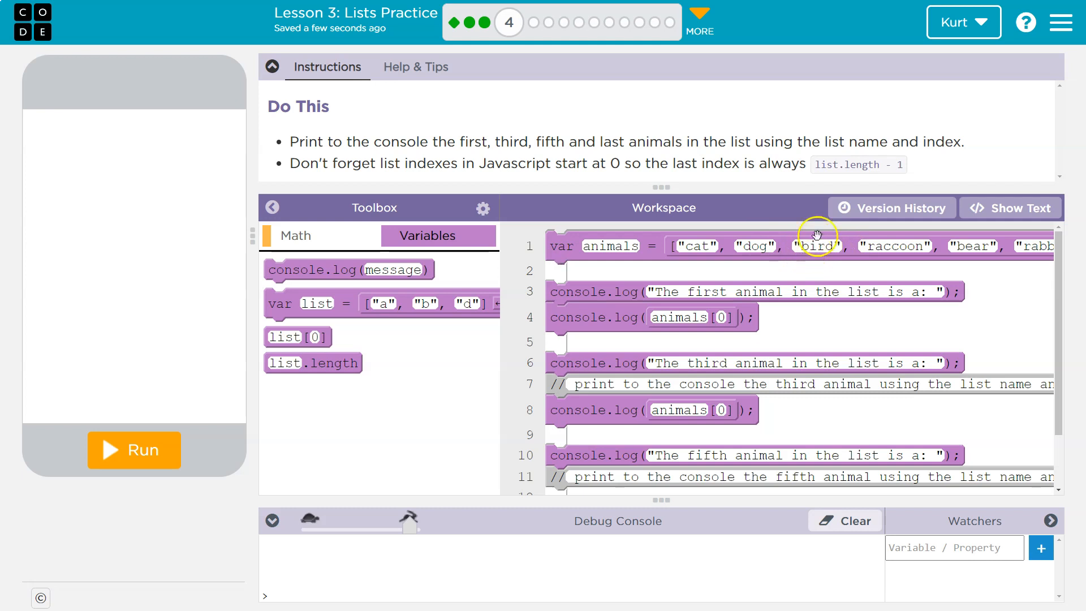
{"action": "mouse_move", "coordinate": [793, 294]}
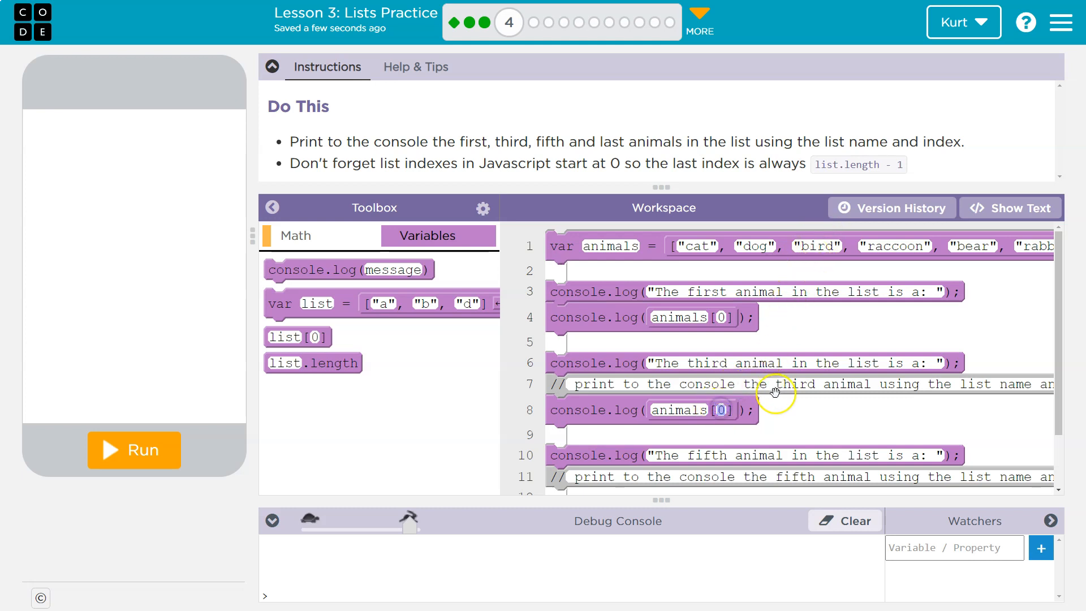
{"action": "type", "text": "2"}
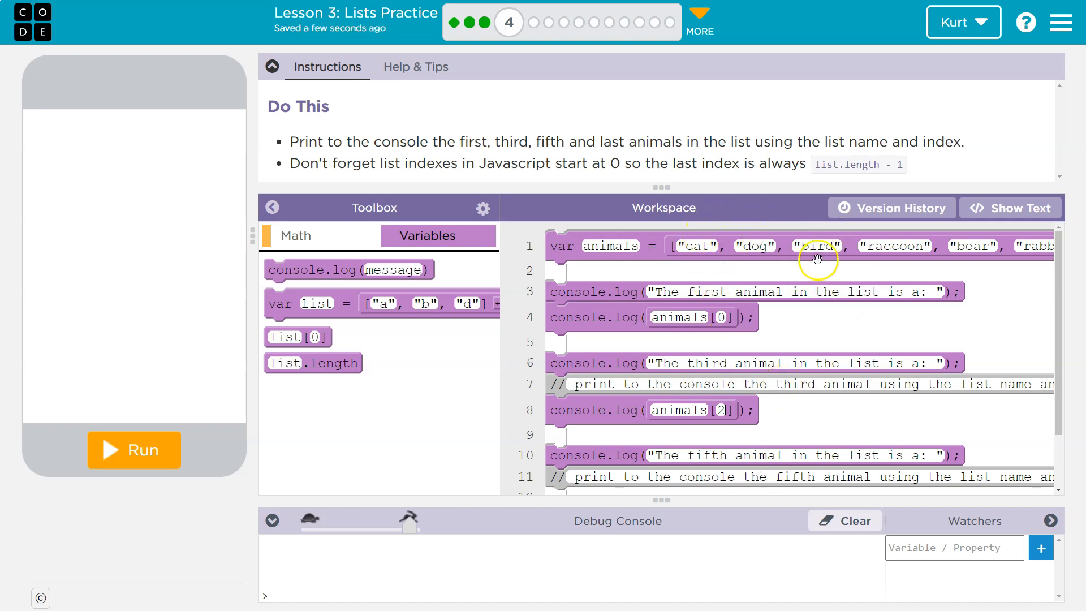
{"action": "scroll", "scroll_direction": "down", "scroll_amount": 3}
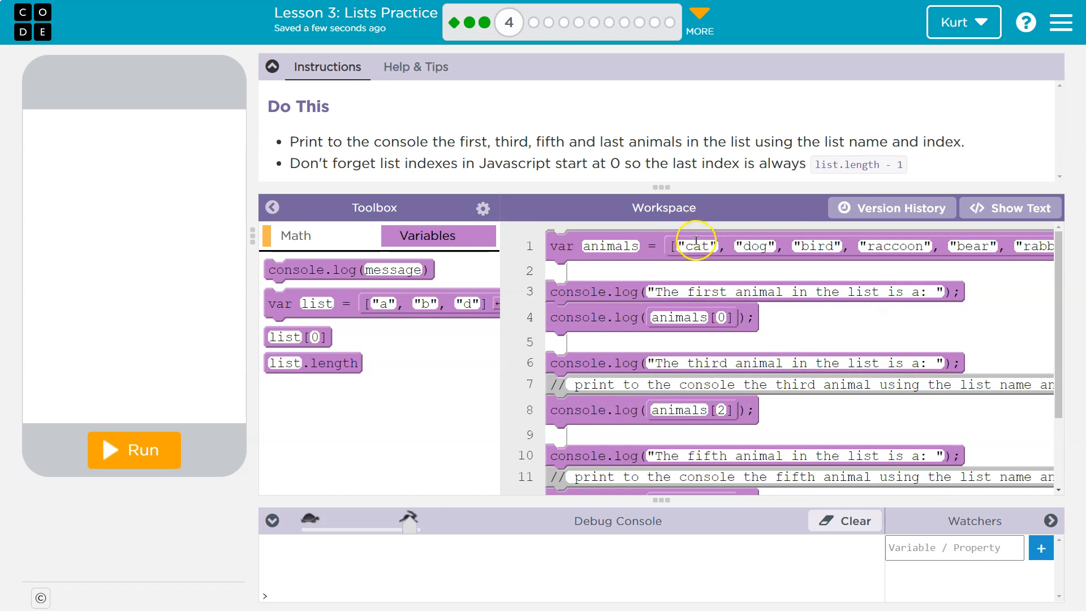
{"action": "mouse_move", "coordinate": [748, 267]}
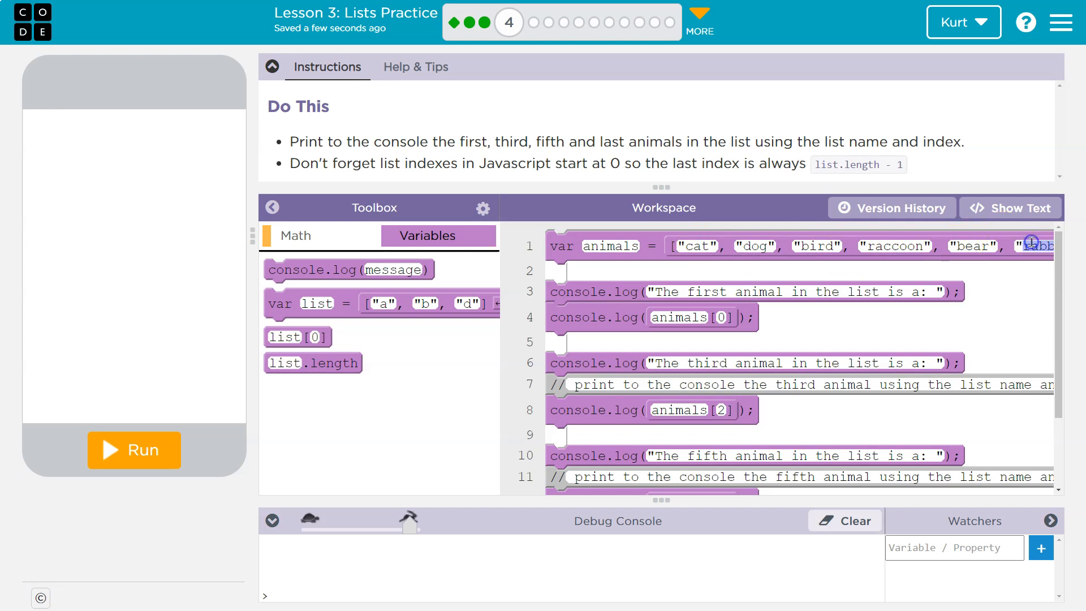
{"action": "mouse_move", "coordinate": [648, 229]}
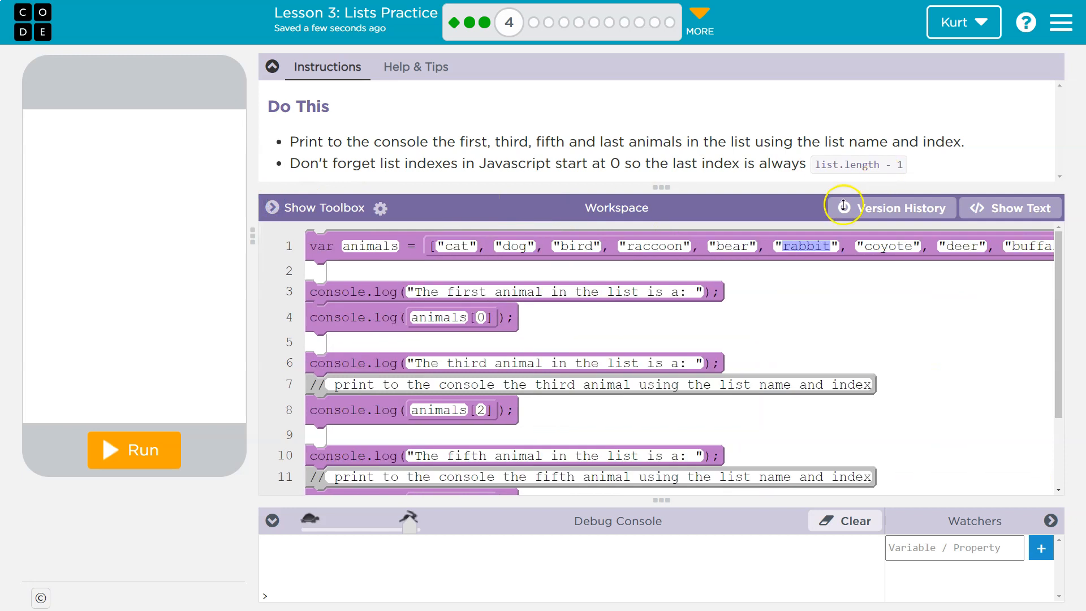
{"action": "mouse_move", "coordinate": [515, 280]}
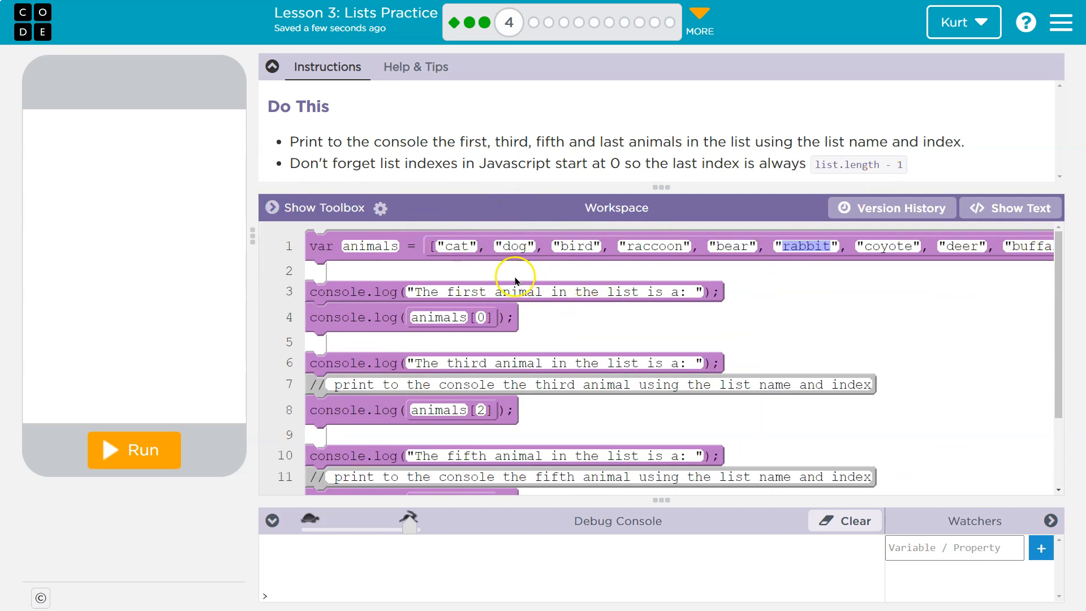
Count through the animals list to bear and set line 12's print to animals[4]
{"action": "left_click", "coordinate": [456, 246]}
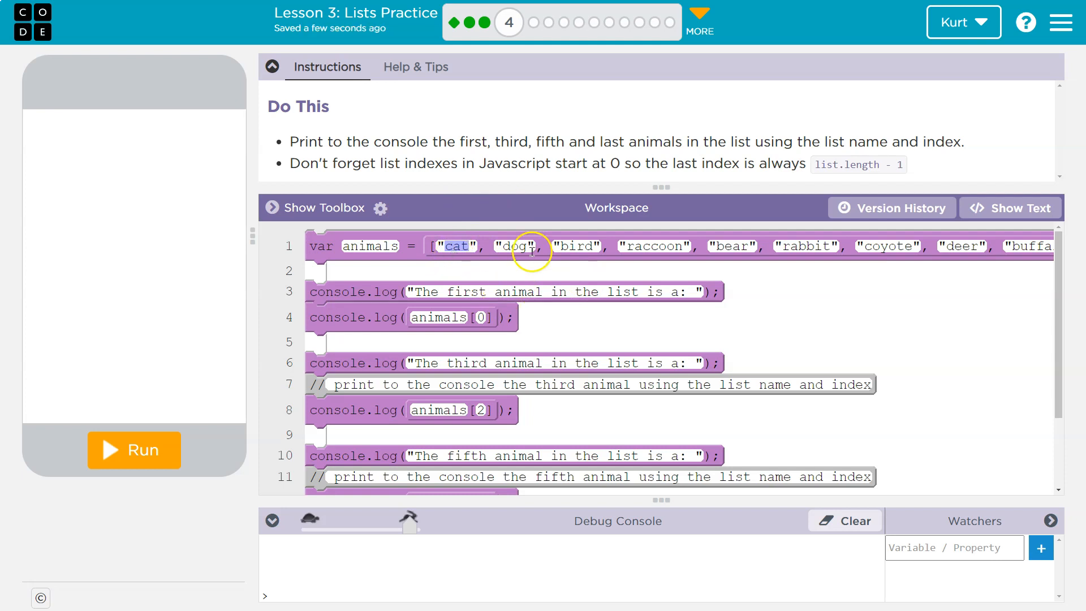
{"action": "double_click", "coordinate": [514, 245]}
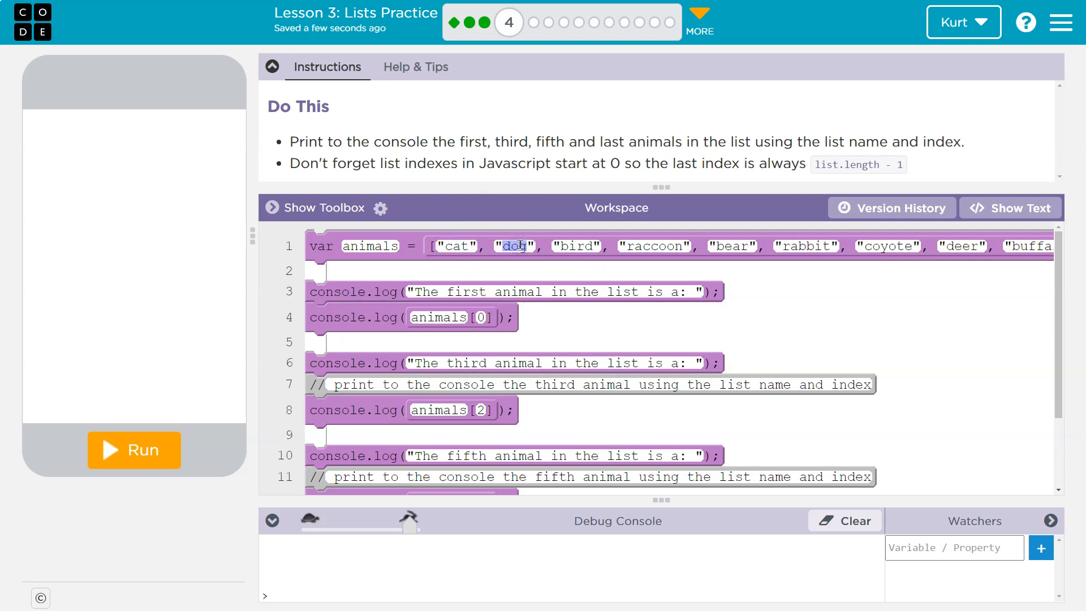
{"action": "left_click", "coordinate": [575, 246]}
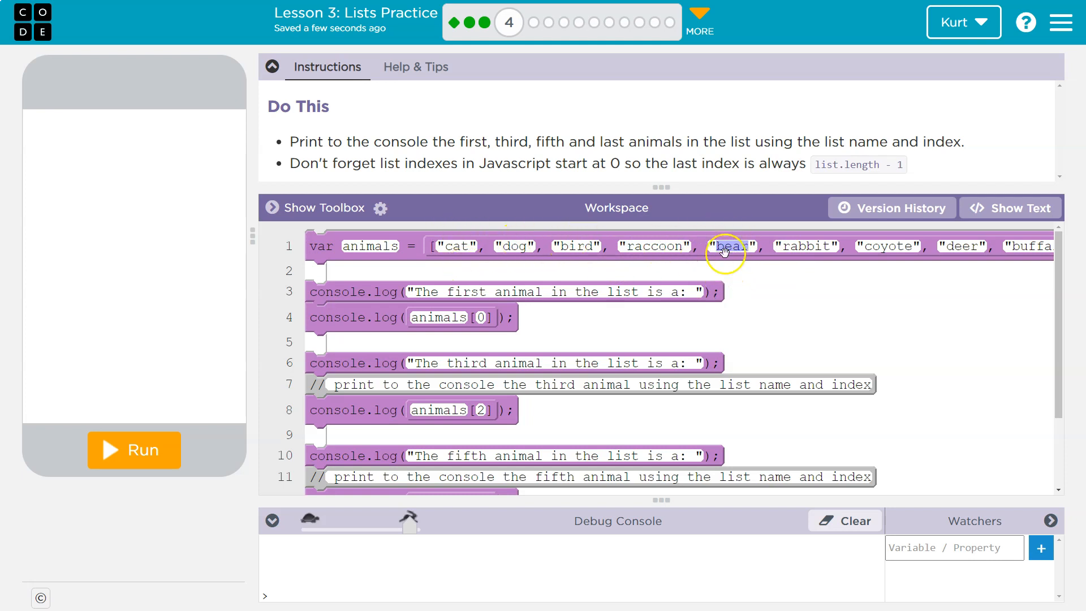
{"action": "double_click", "coordinate": [730, 246]}
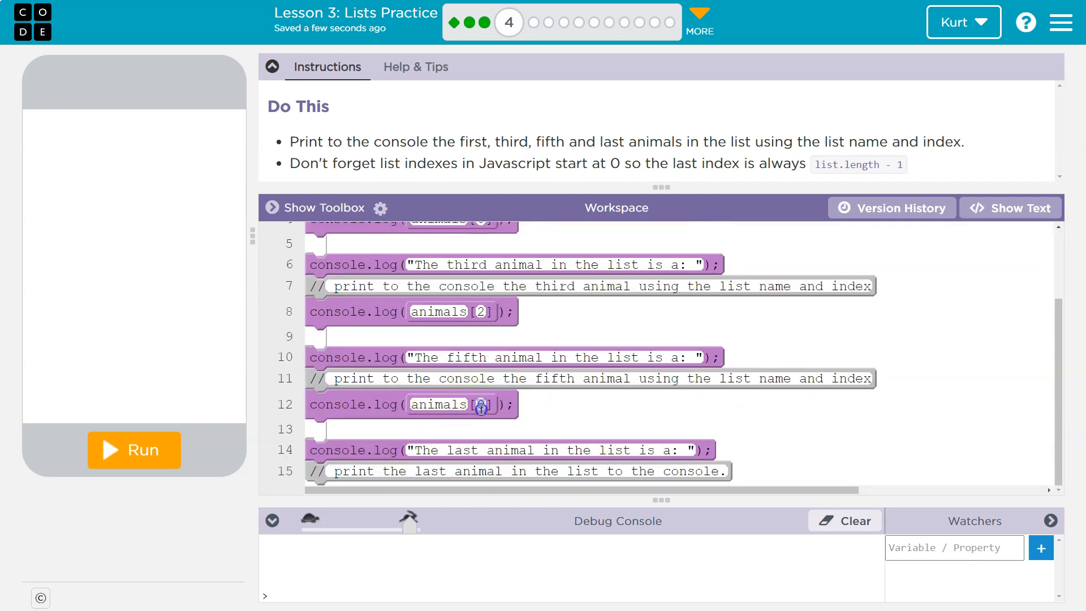
{"action": "type", "text": "4"}
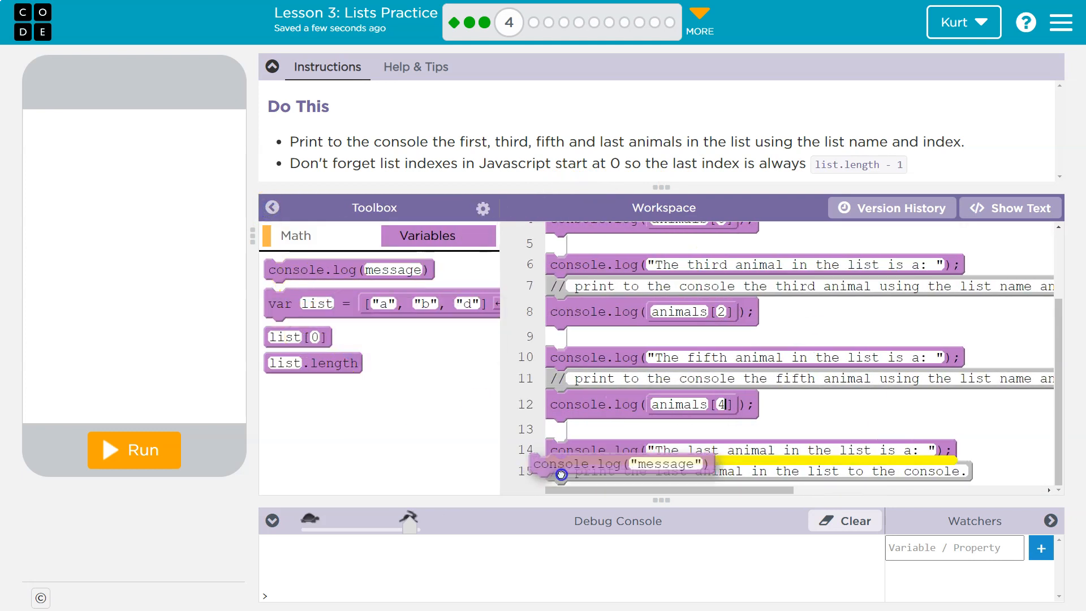
Add a line 16 console.log that prints animals[animals.length - 1] for the last animal
{"action": "left_click_drag", "start_coordinate": [561, 474], "coordinate": [644, 492]}
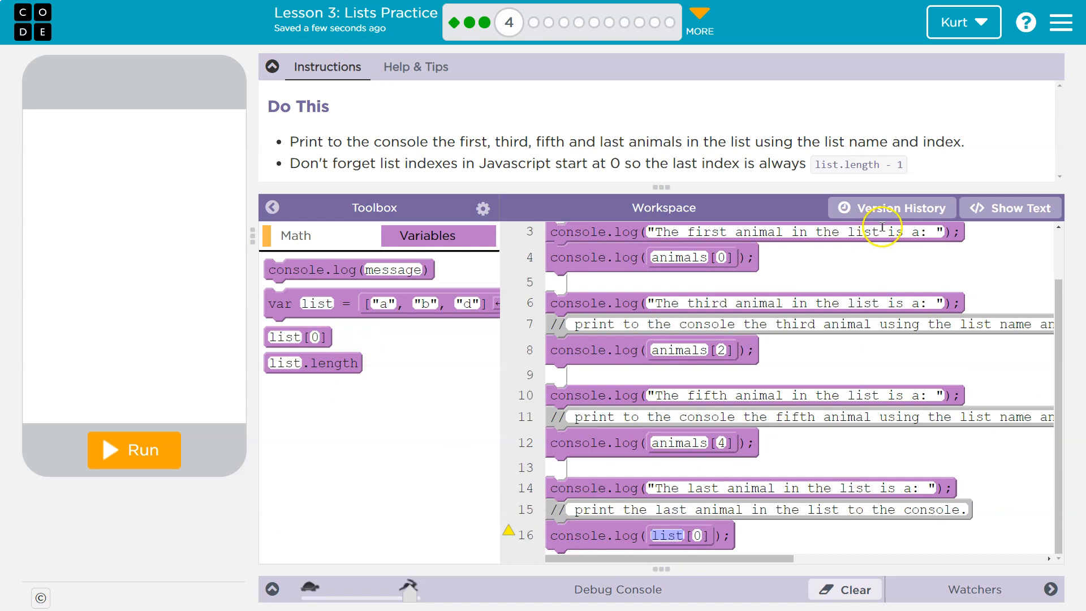
{"action": "mouse_move", "coordinate": [465, 408]}
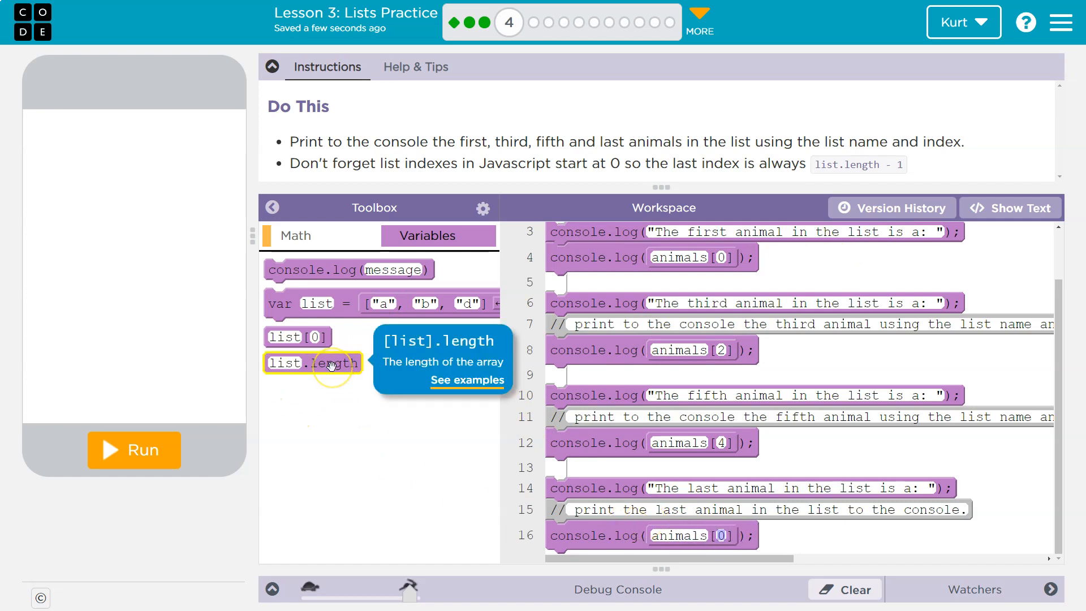
{"action": "left_click", "coordinate": [297, 236]}
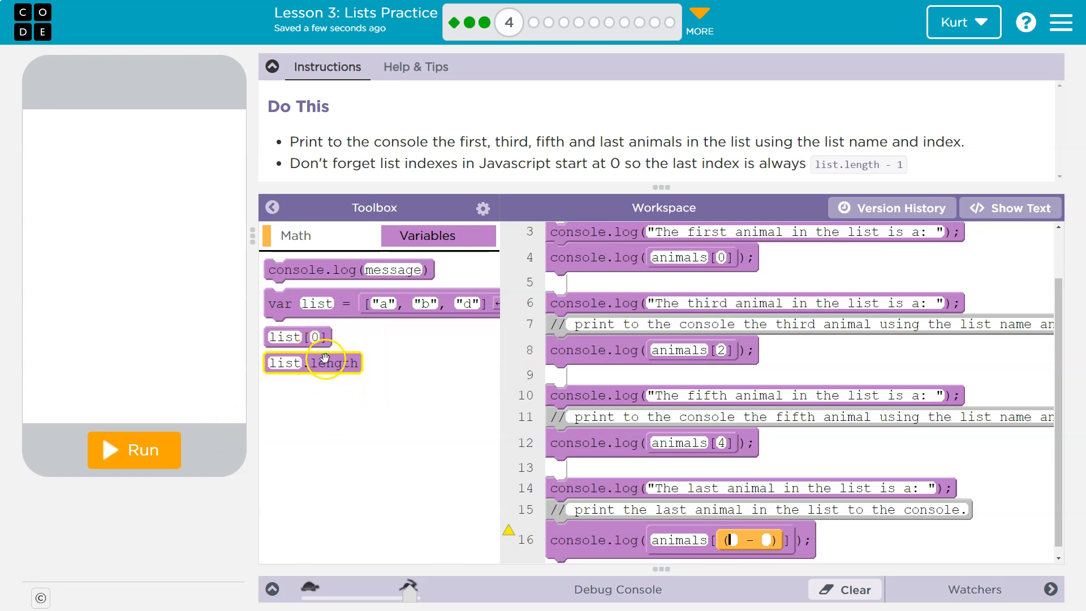
{"action": "mouse_move", "coordinate": [313, 362]}
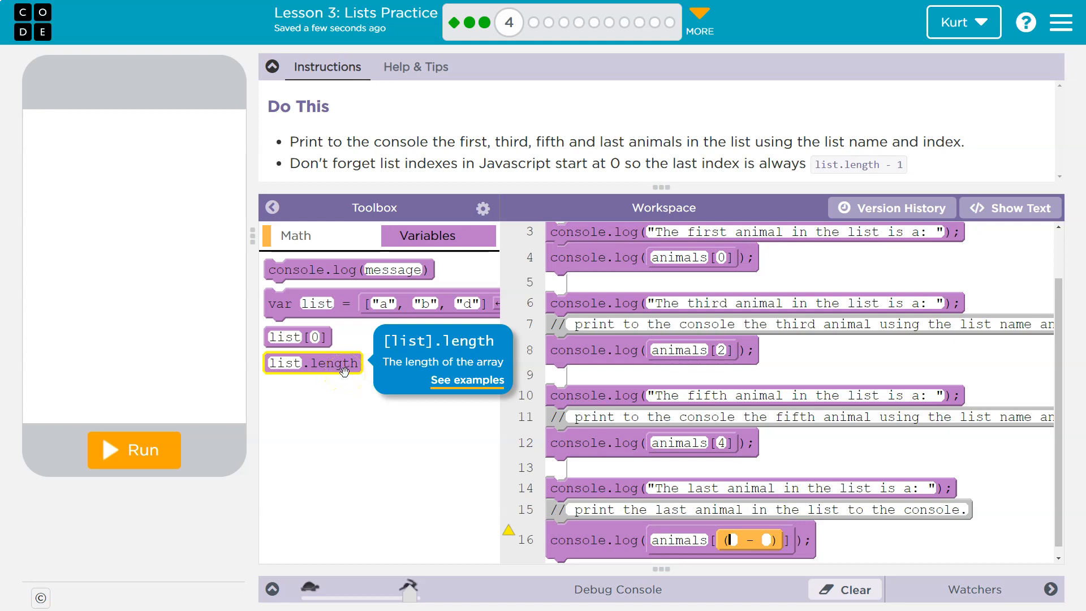
{"action": "mouse_move", "coordinate": [342, 365]}
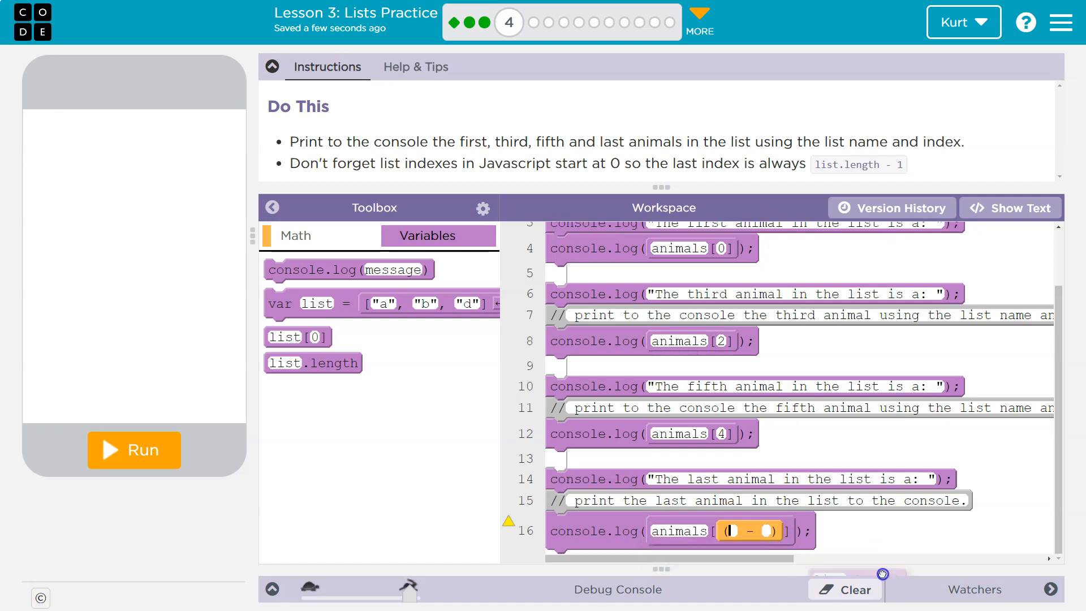
{"action": "left_click_drag", "start_coordinate": [313, 362], "coordinate": [748, 535]}
{"action": "type", "text": "animals"}
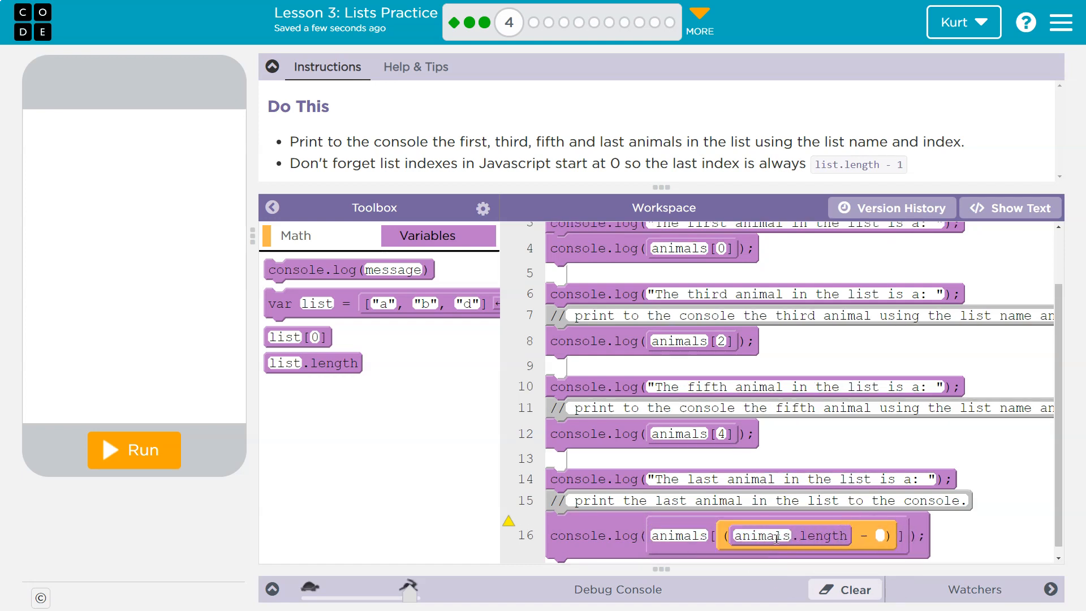
{"action": "mouse_move", "coordinate": [813, 535]}
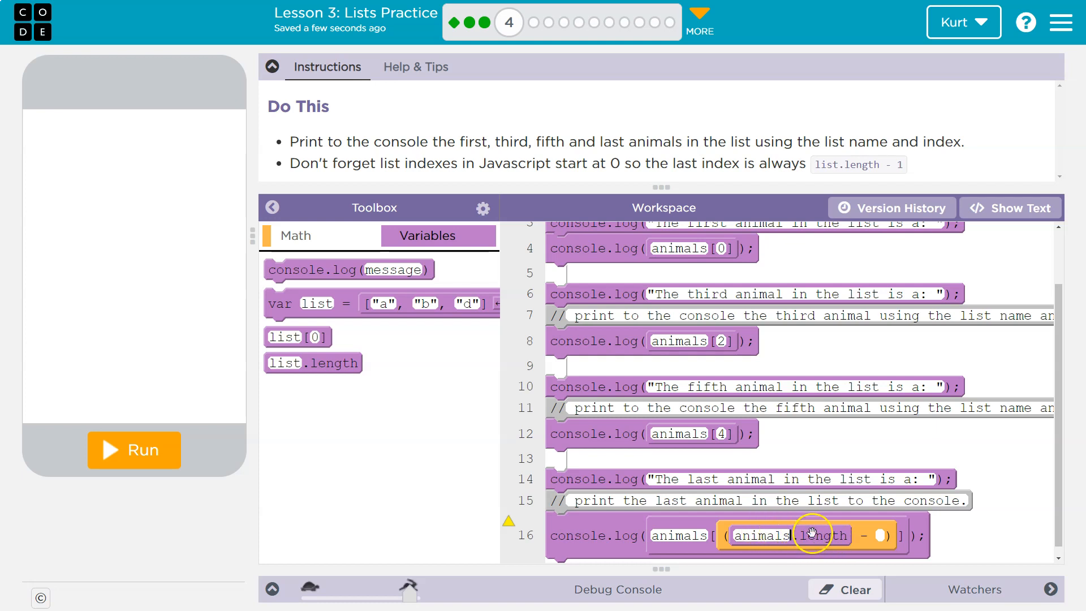
{"action": "type", "text": "1"}
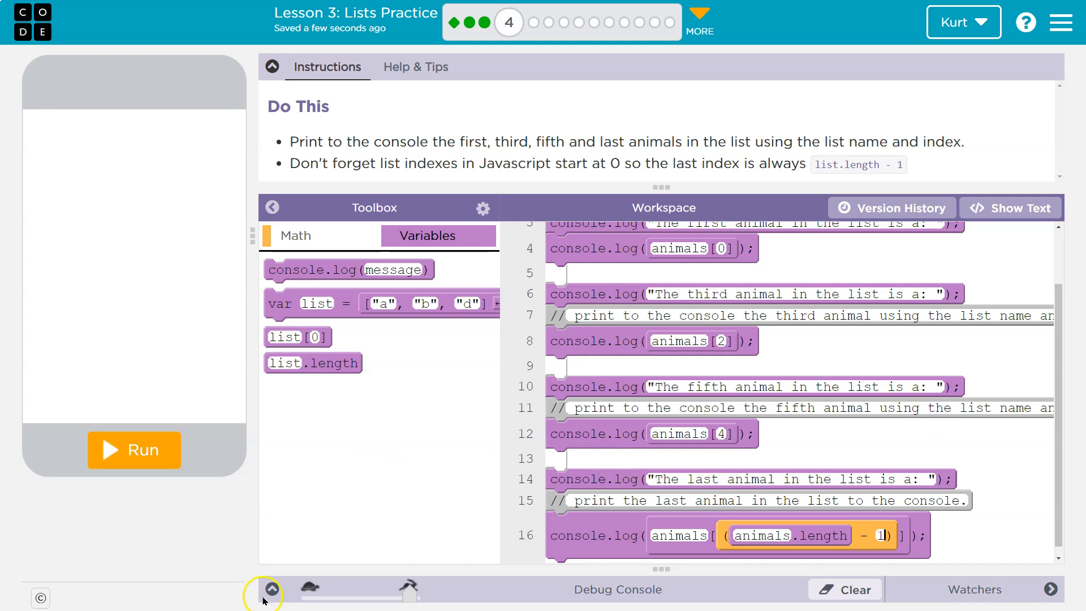
Run the program so the debug console shows cat, bird, bear and turtle, checking text and block views
{"action": "left_click", "coordinate": [272, 589]}
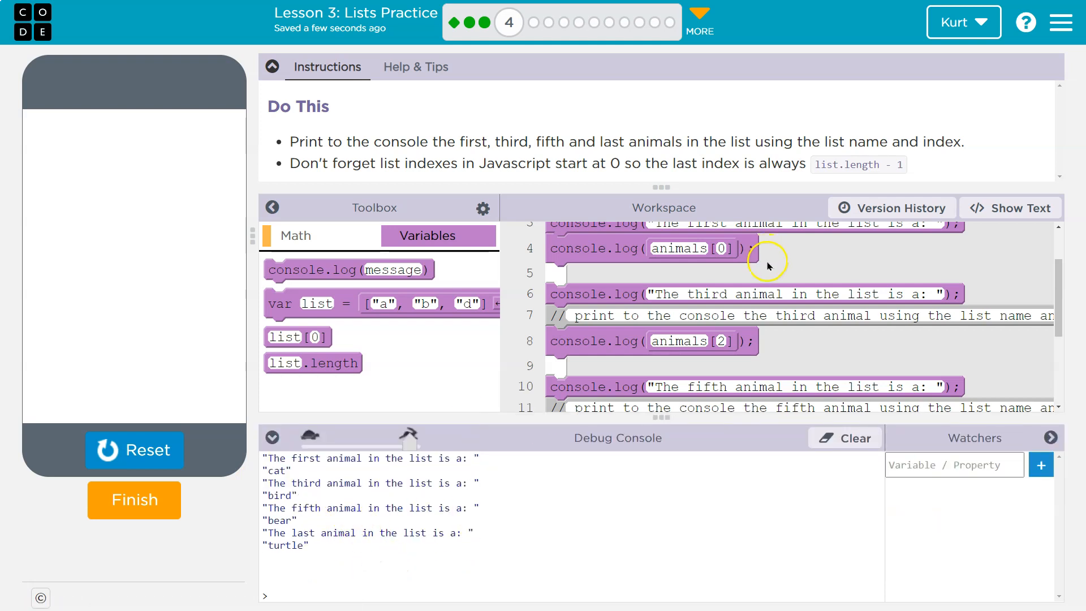
{"action": "left_click", "coordinate": [274, 209]}
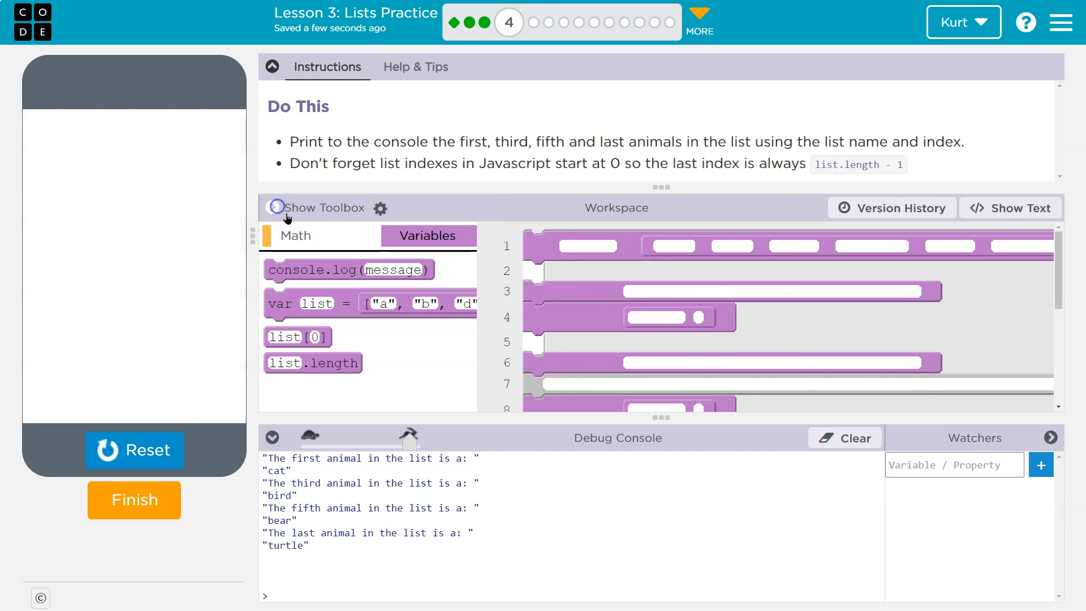
{"action": "left_click", "coordinate": [1011, 208]}
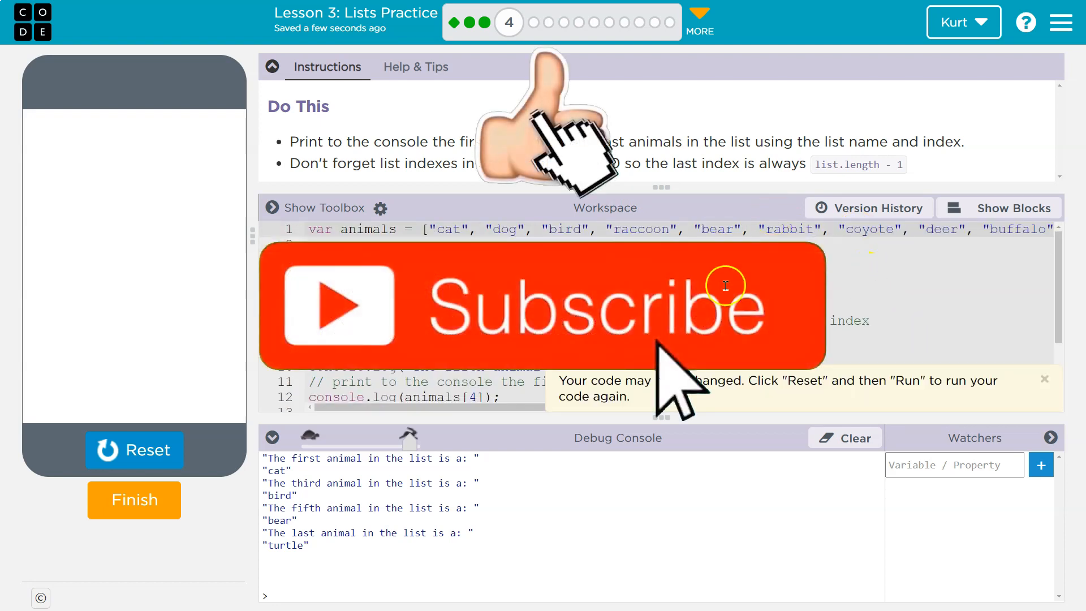
{"action": "left_click", "coordinate": [1014, 209]}
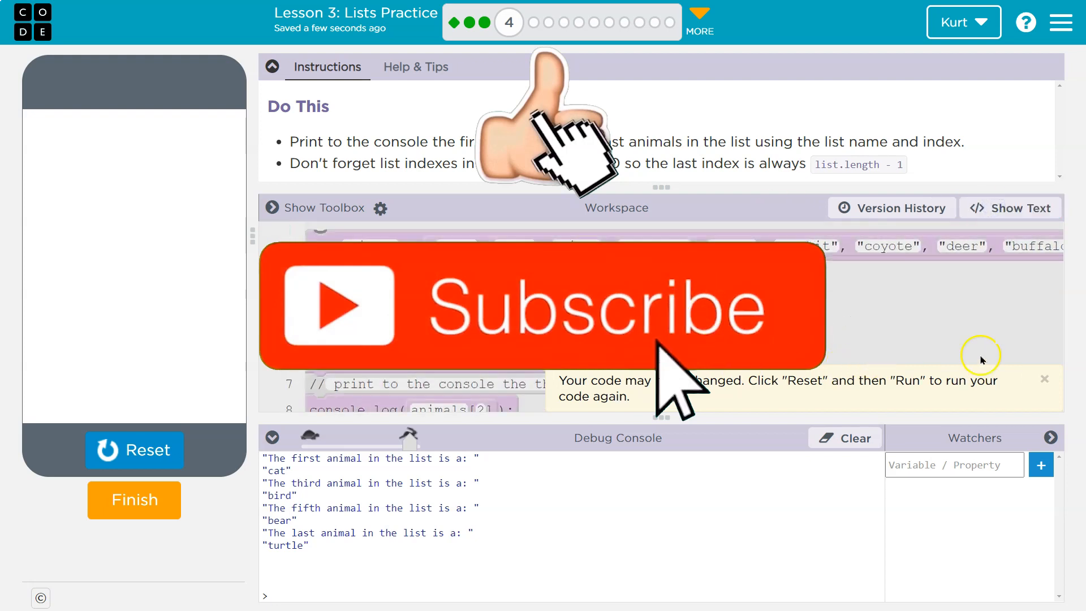